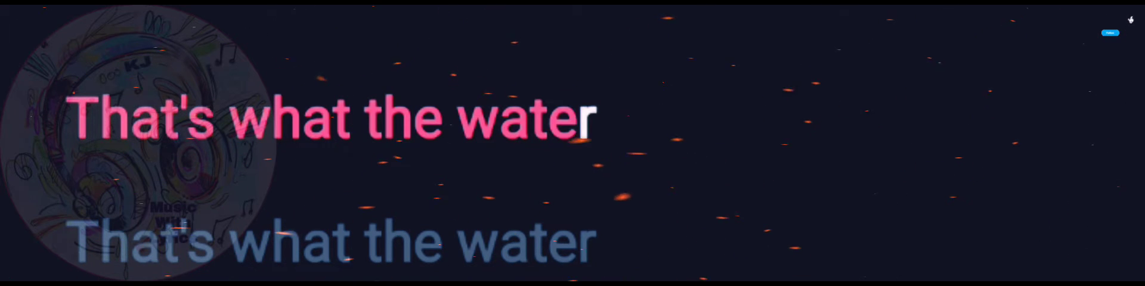
Step: Let the song play past 'That's what the water' while clicking the top-right button twice
left_click(1110, 32)
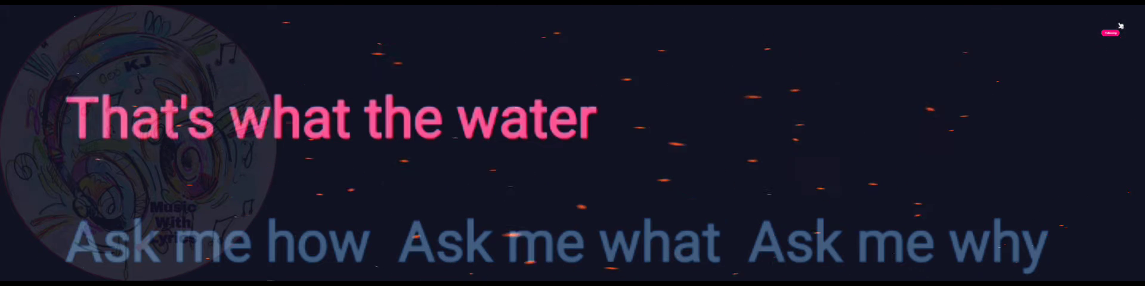
left_click(1112, 32)
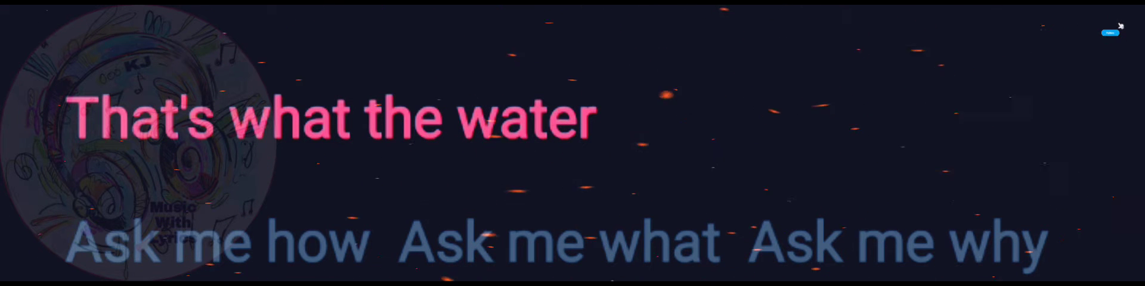